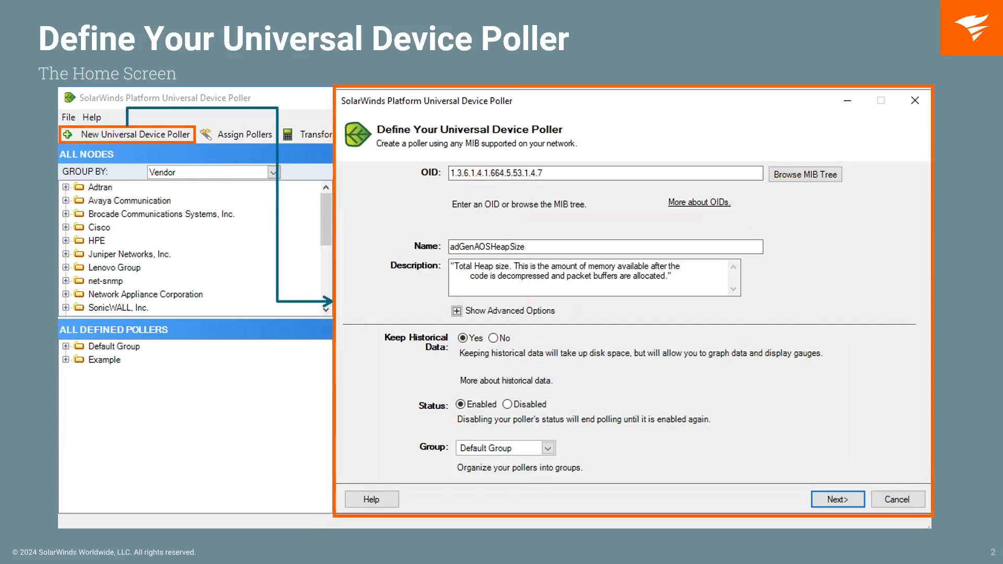
pyautogui.moveTo(250, 447)
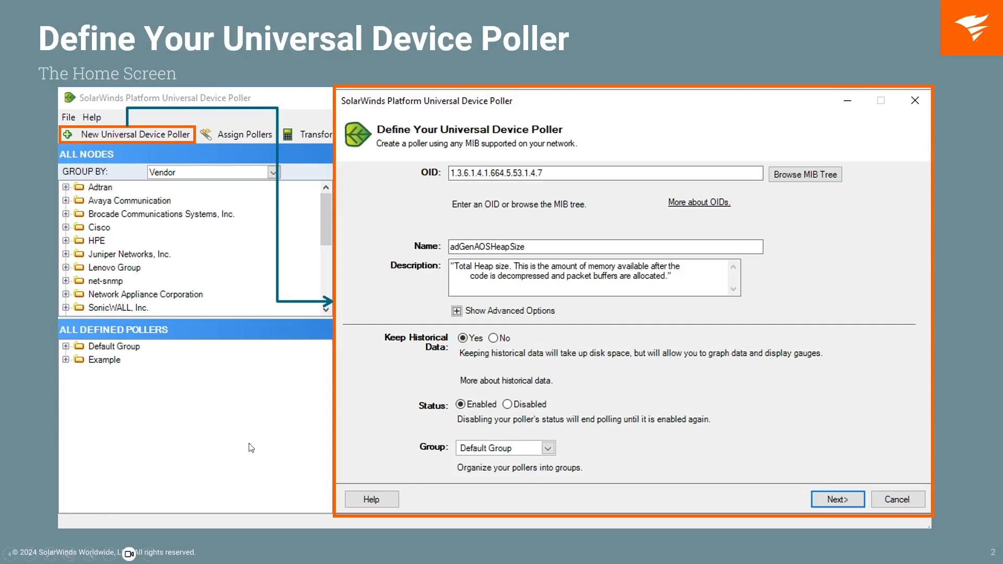
pyautogui.moveTo(430, 169)
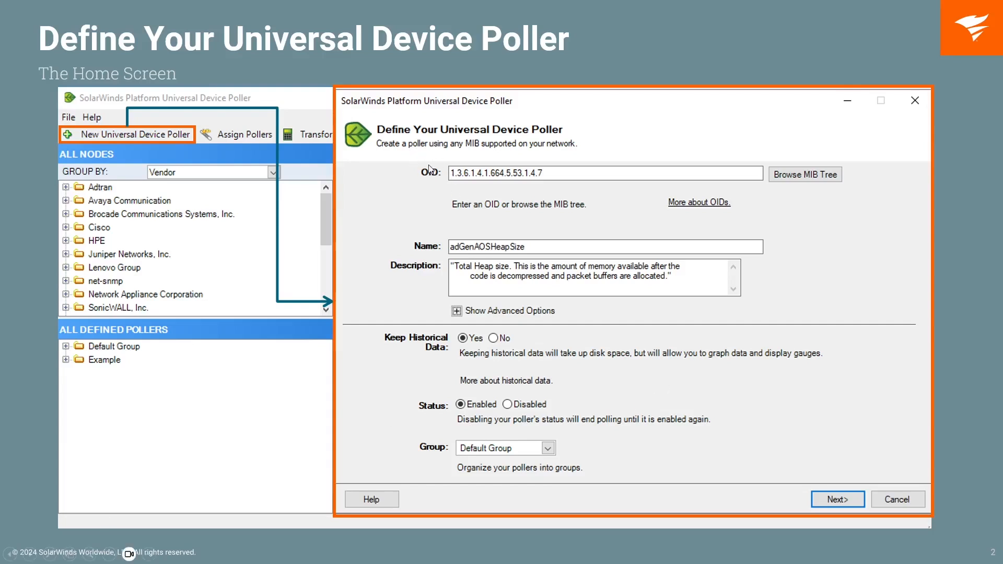
pyautogui.moveTo(391, 253)
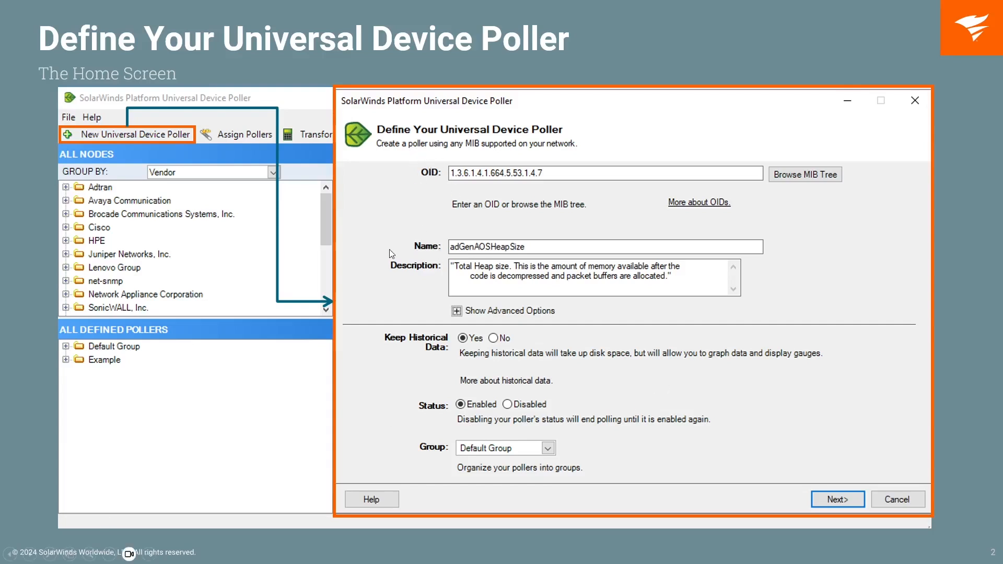
pyautogui.moveTo(440, 319)
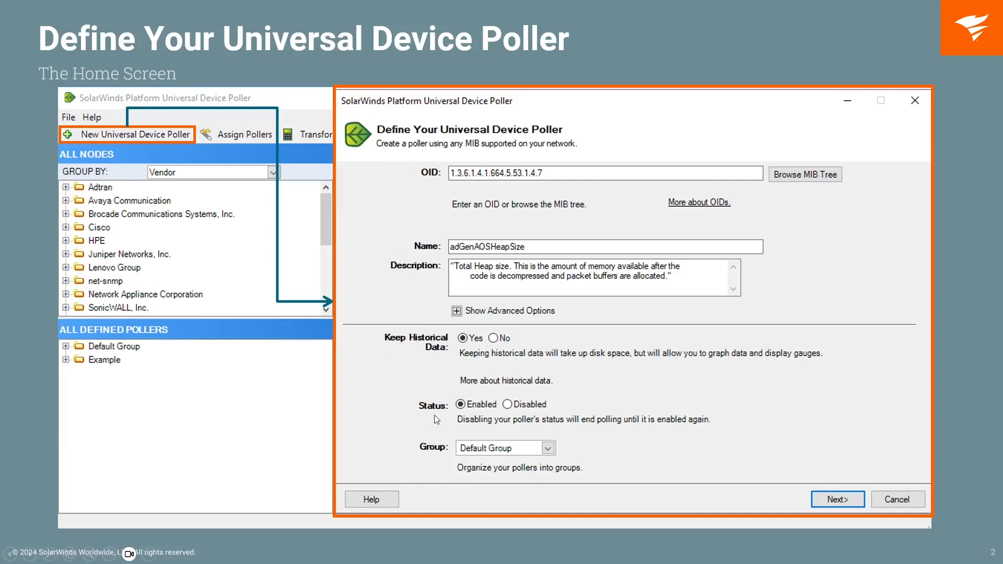
pyautogui.moveTo(432, 417)
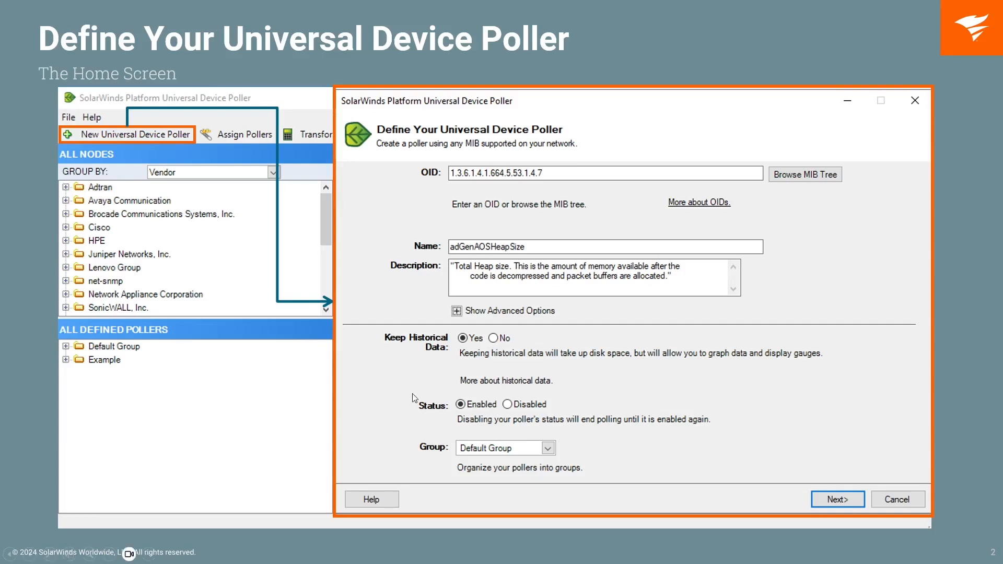
pyautogui.moveTo(437, 421)
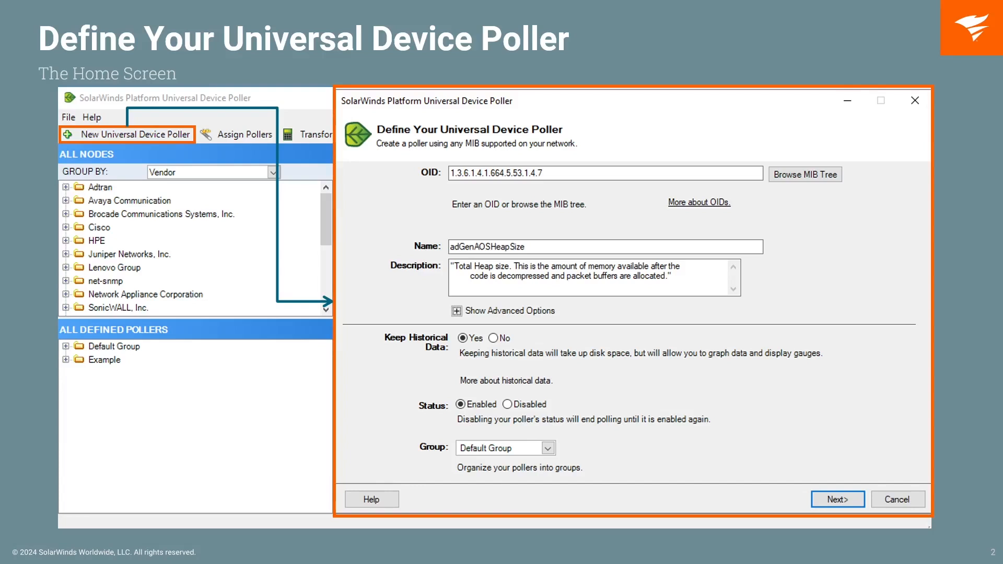
pyautogui.moveTo(110, 383)
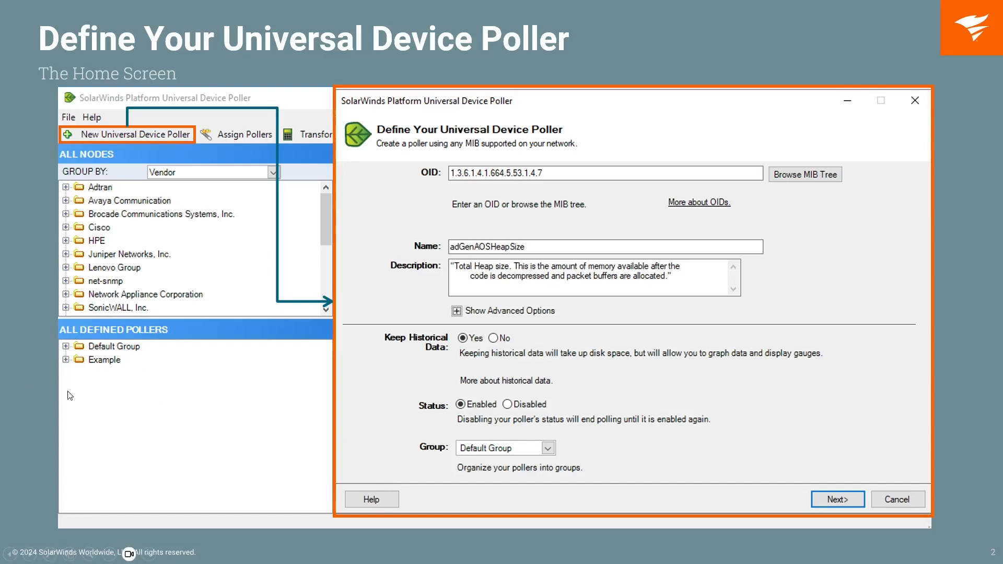
pyautogui.moveTo(144, 337)
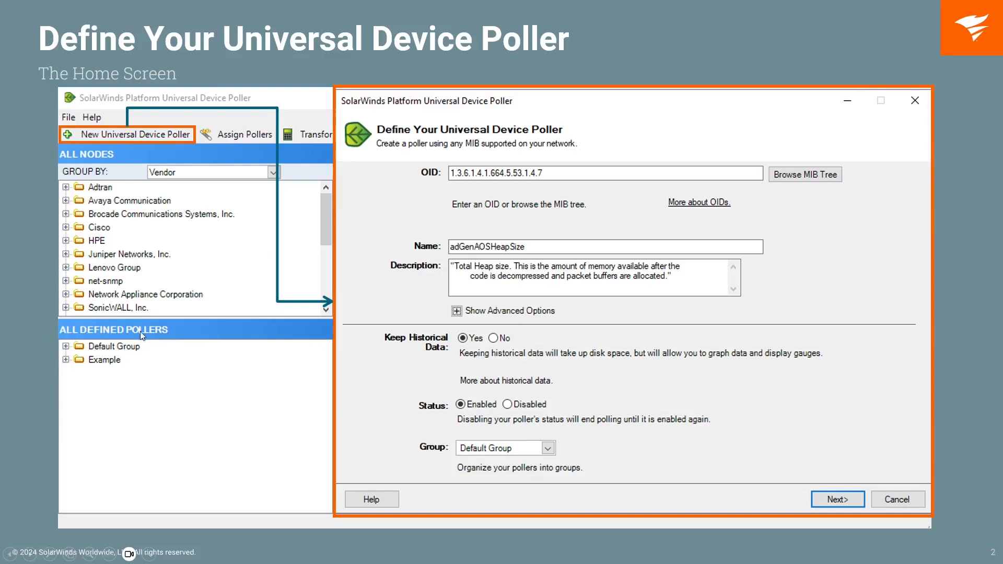
pyautogui.moveTo(126, 366)
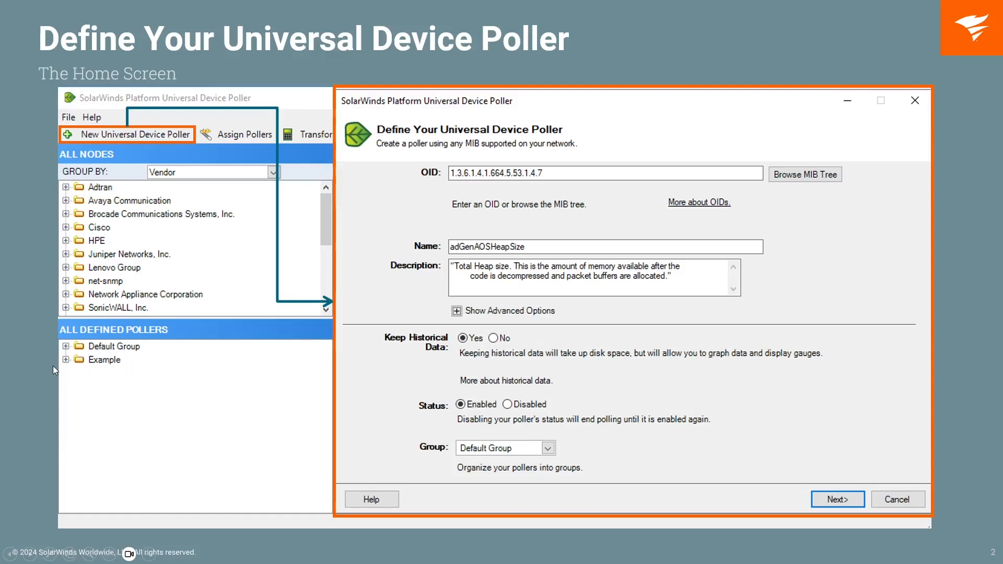
pyautogui.moveTo(58, 373)
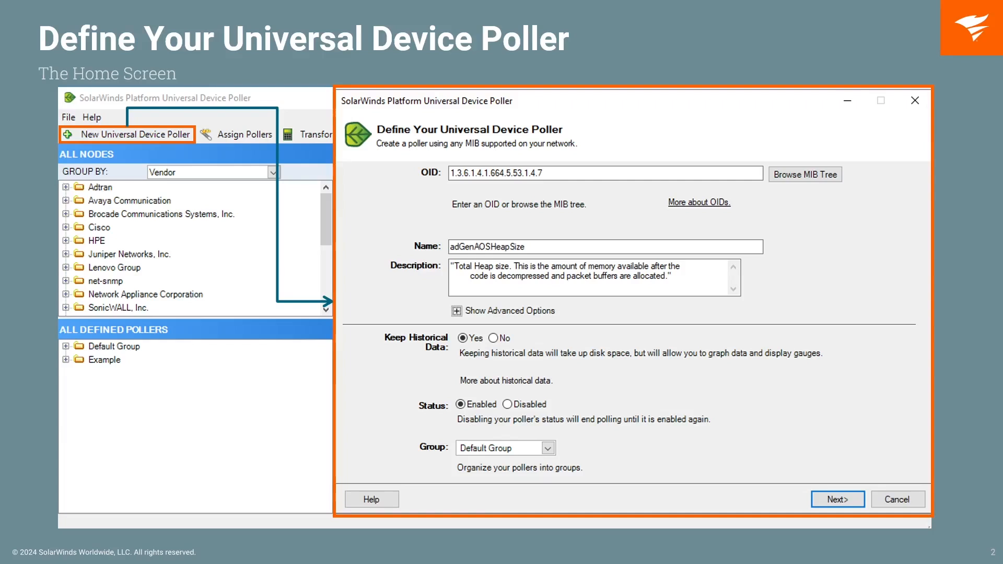
pyautogui.moveTo(103, 351)
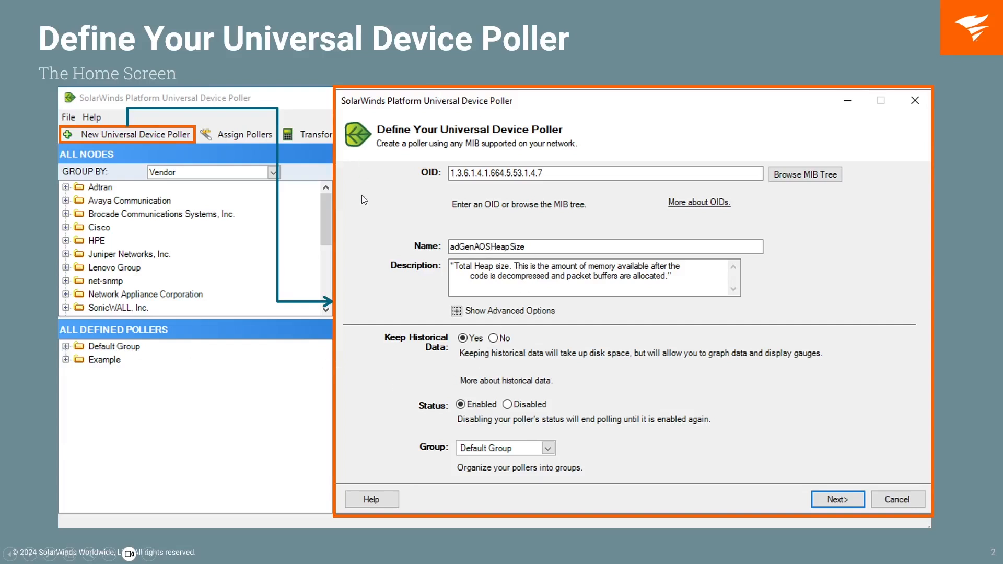
pyautogui.moveTo(395, 401)
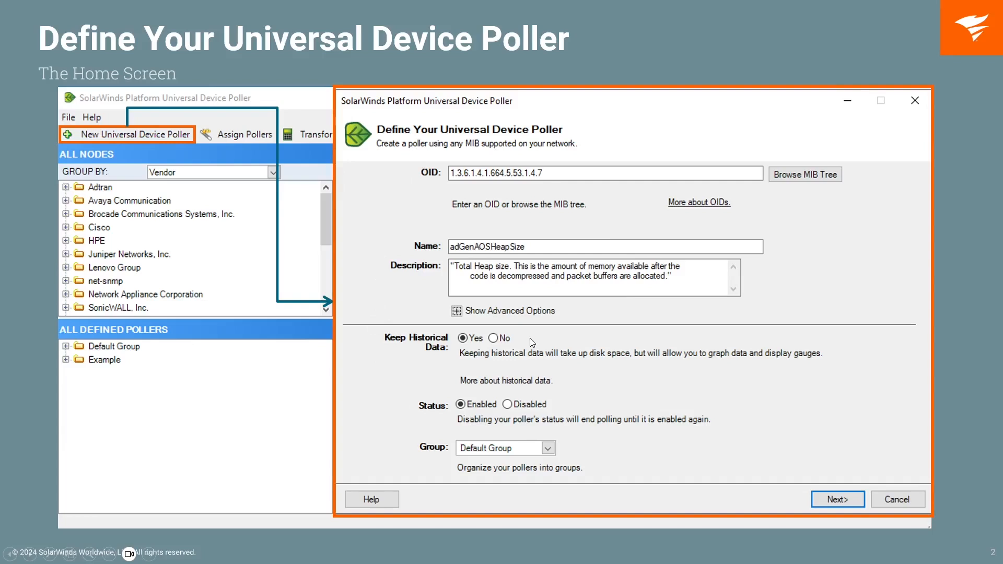
pyautogui.moveTo(426, 452)
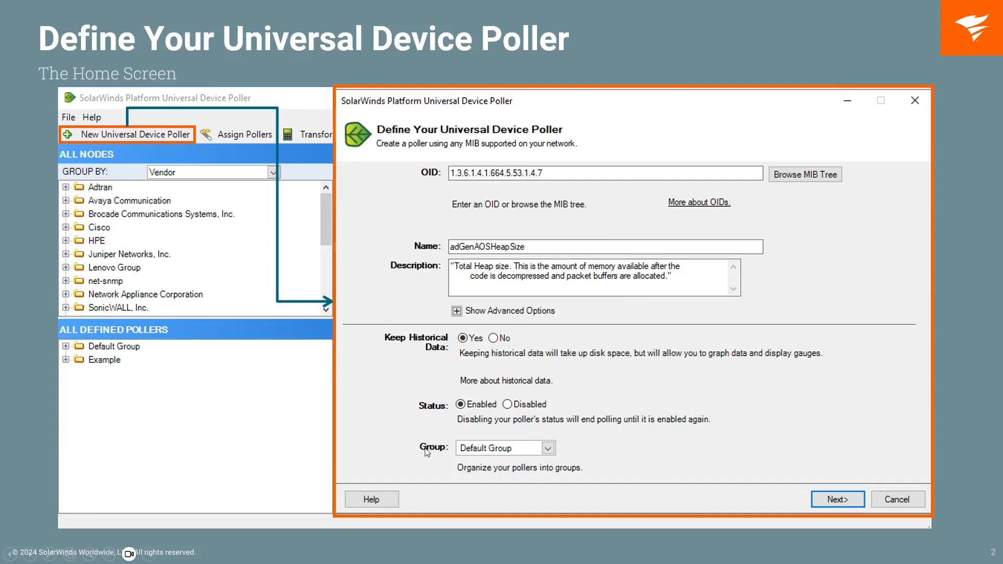
pyautogui.moveTo(537, 443)
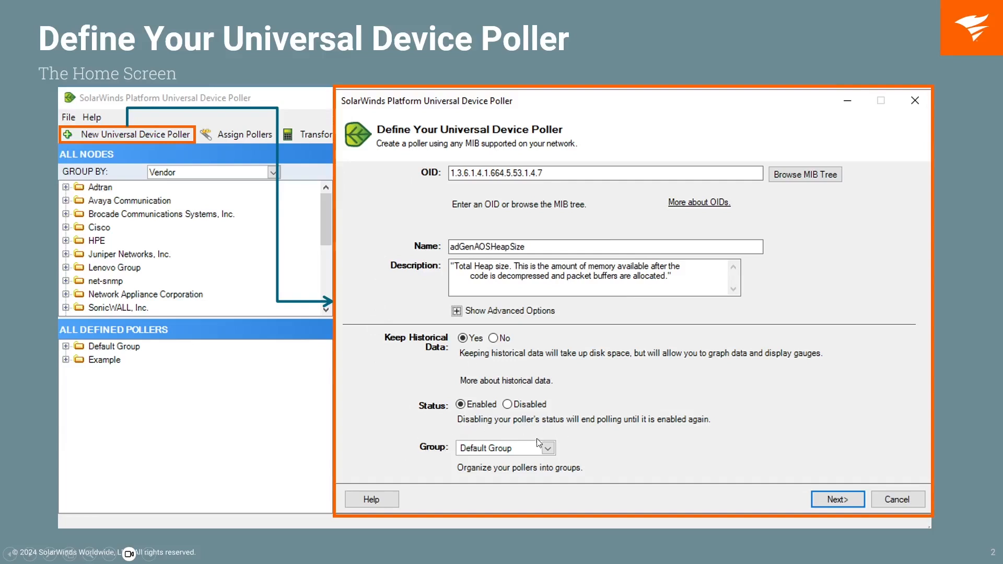
pyautogui.moveTo(509, 452)
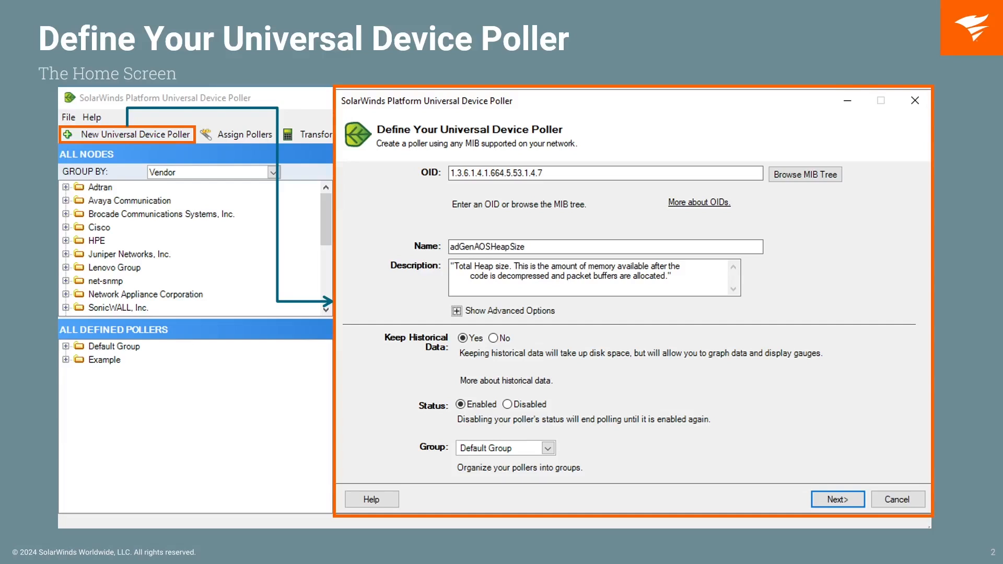
pyautogui.moveTo(379, 455)
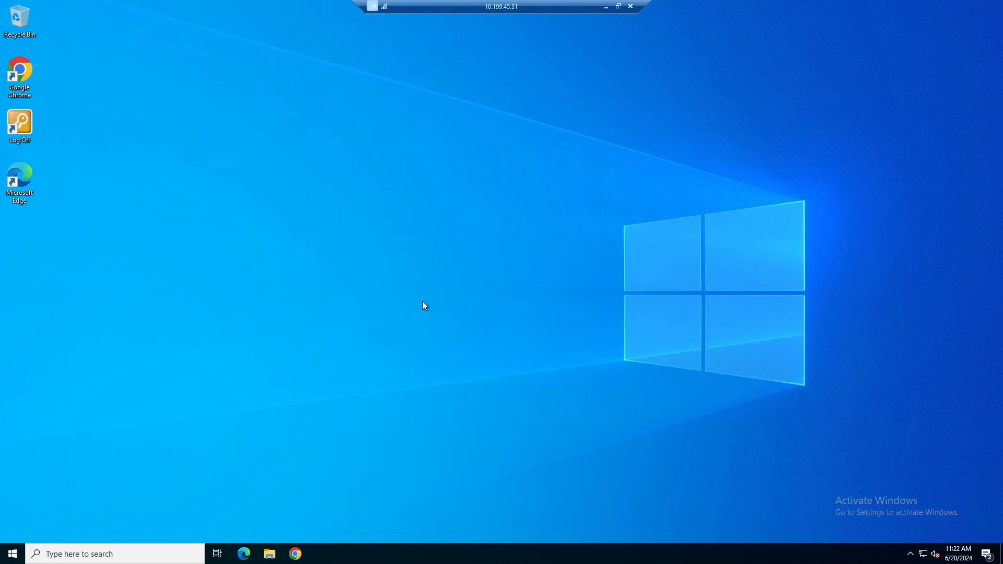
pyautogui.moveTo(254, 313)
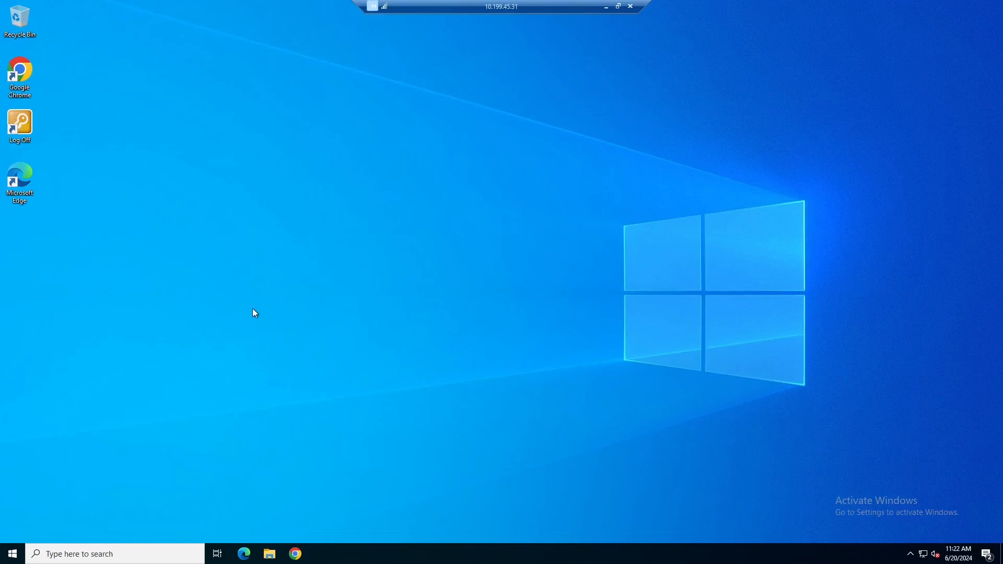
pyautogui.moveTo(255, 288)
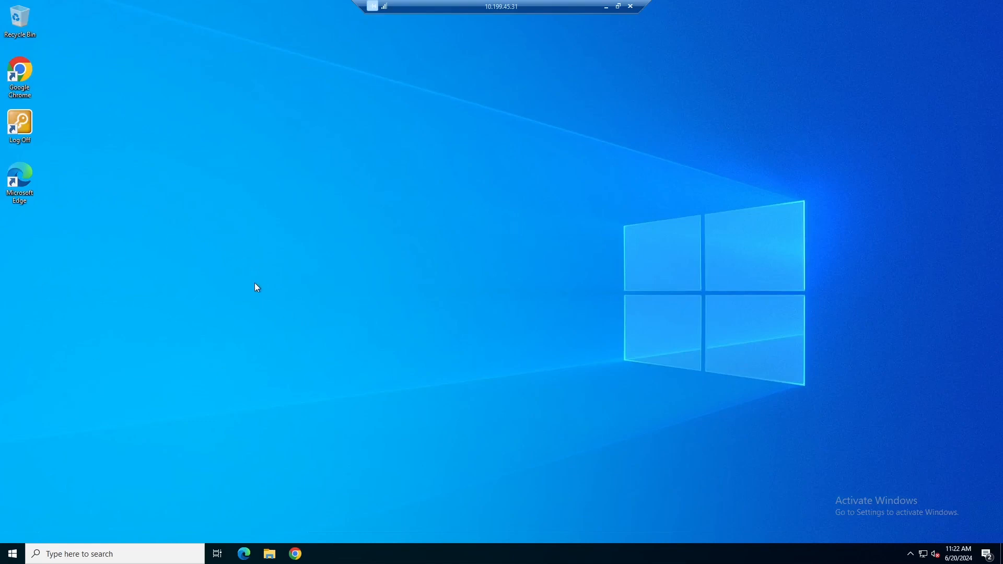
pyautogui.moveTo(12, 554)
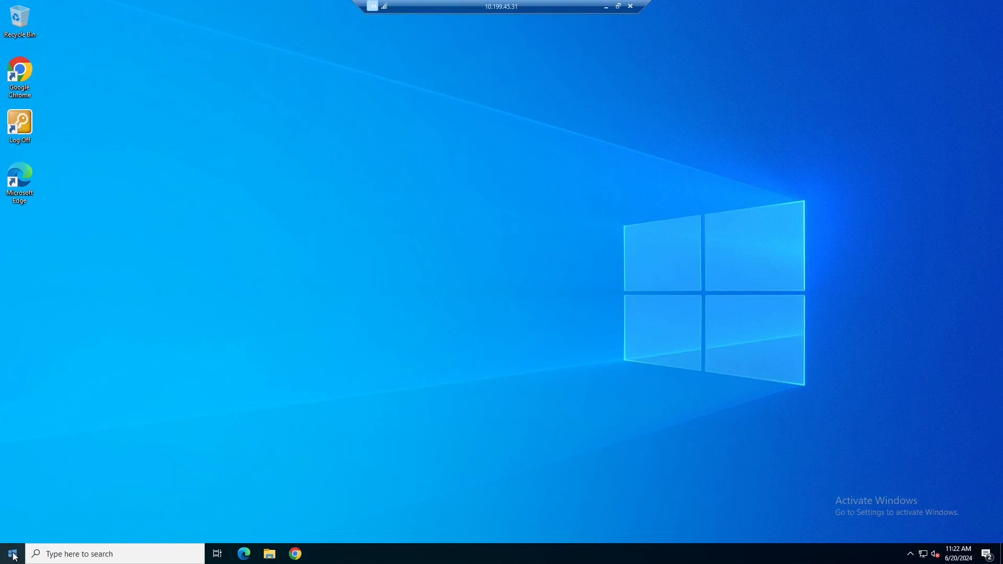
# Launch Universal Device Poller from the SolarWinds Platform folder in the Start menu
pyautogui.click(11, 554)
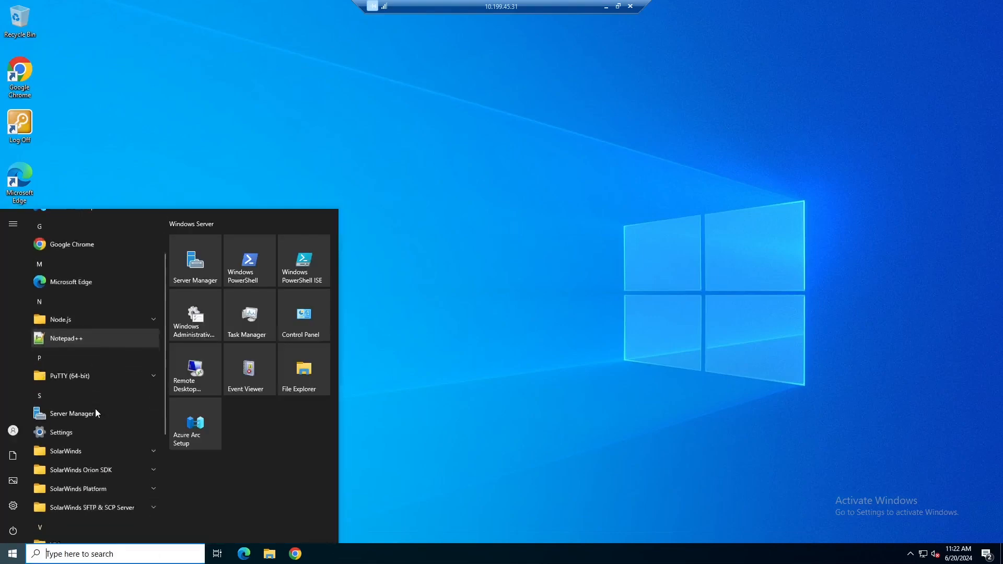
pyautogui.scroll(-3)
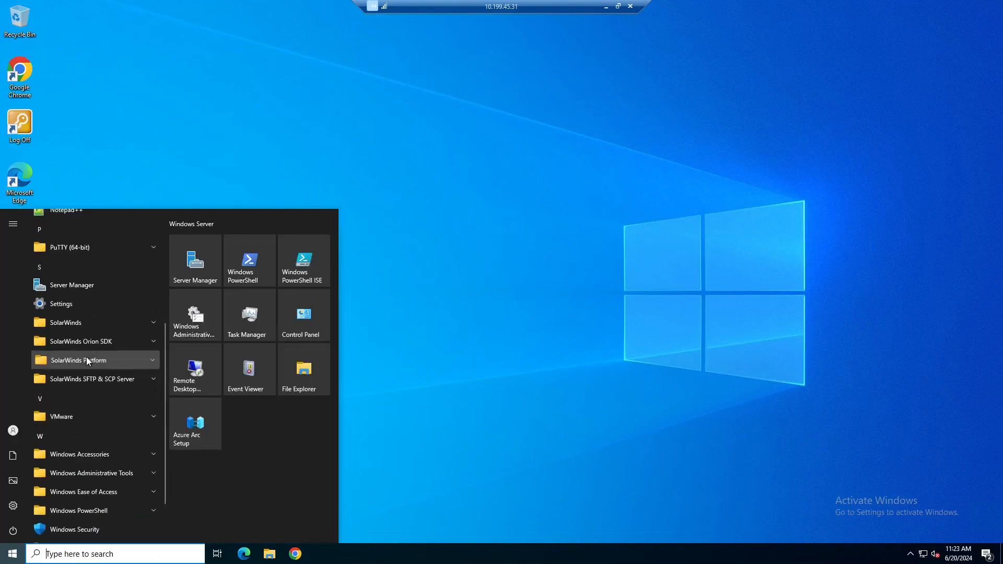
pyautogui.click(80, 360)
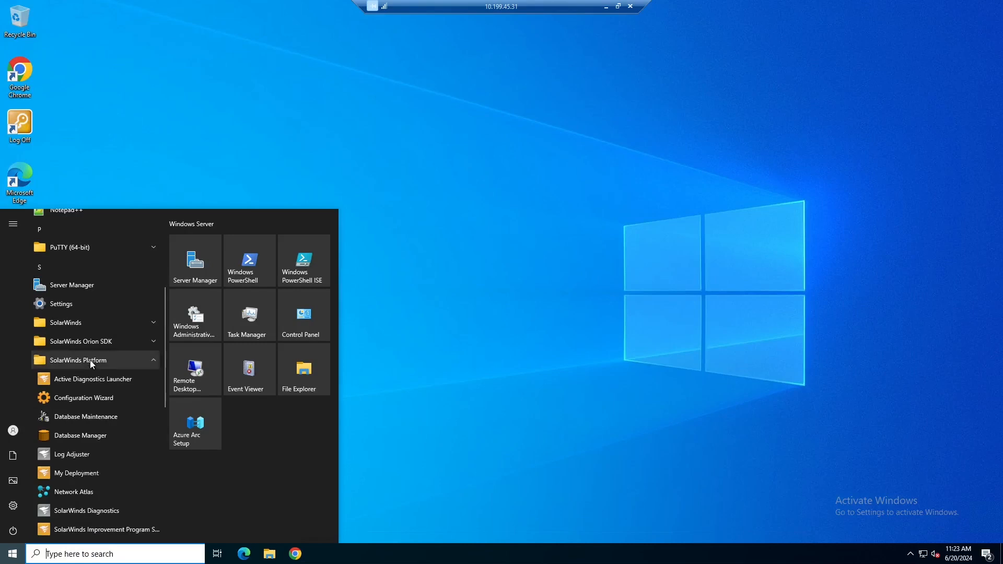
pyautogui.scroll(-3)
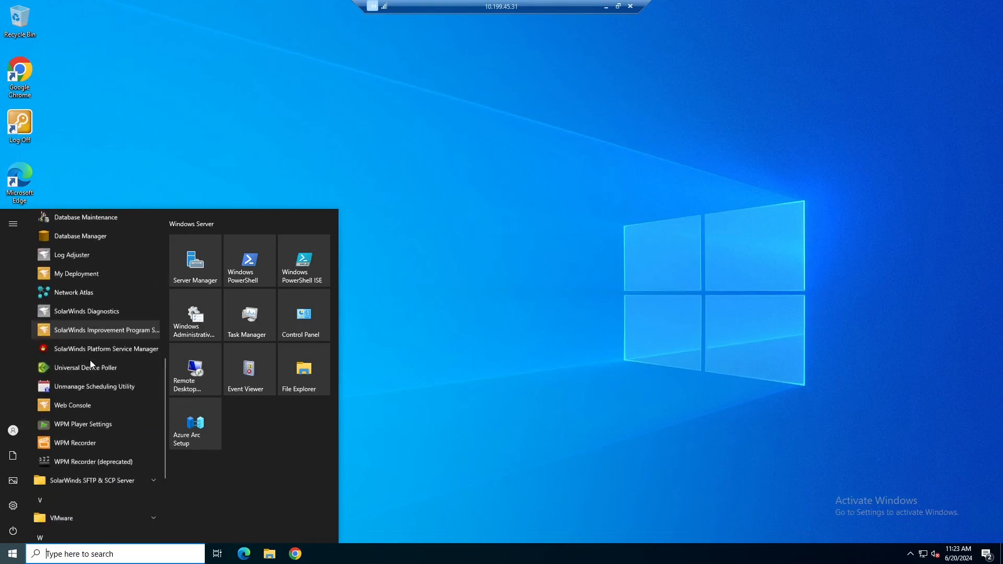
pyautogui.moveTo(85, 367)
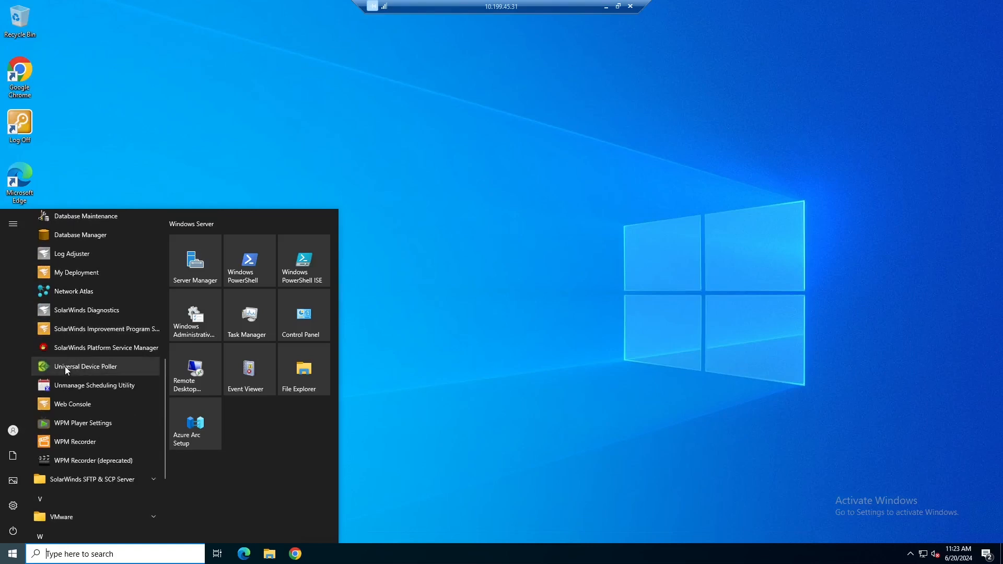
pyautogui.click(84, 367)
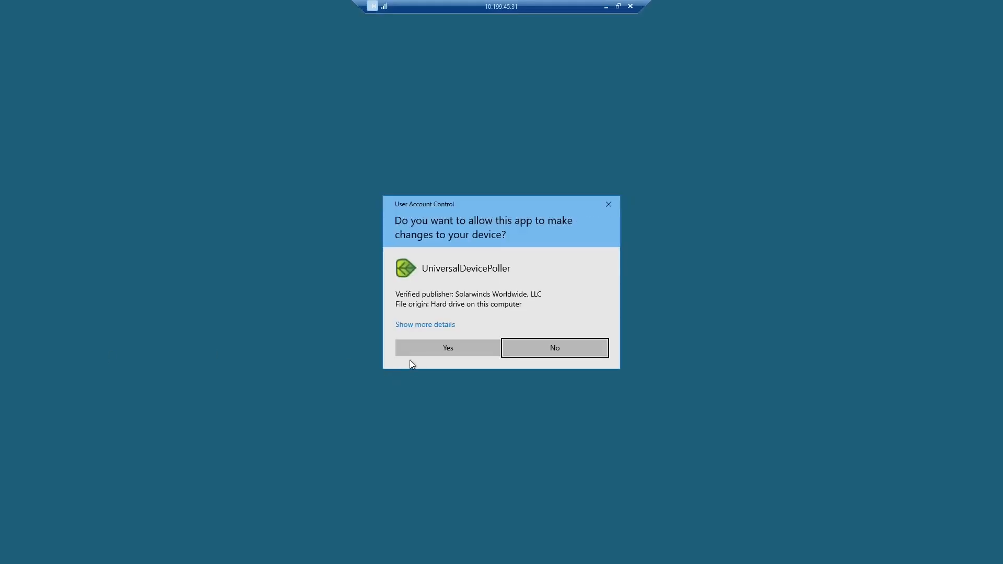
# Approve the User Account Control prompt so Universal Device Poller can run
pyautogui.click(447, 347)
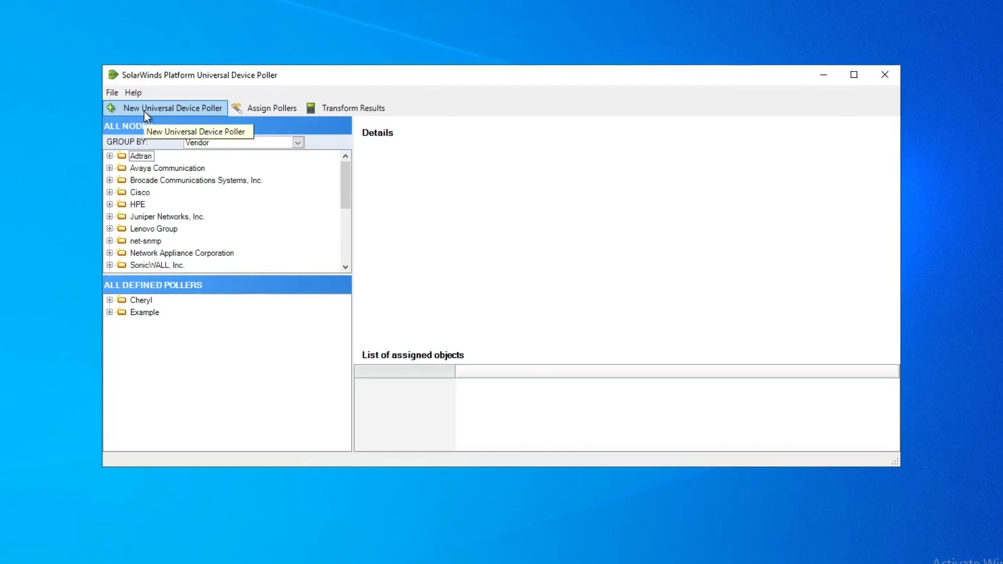
pyautogui.moveTo(147, 116)
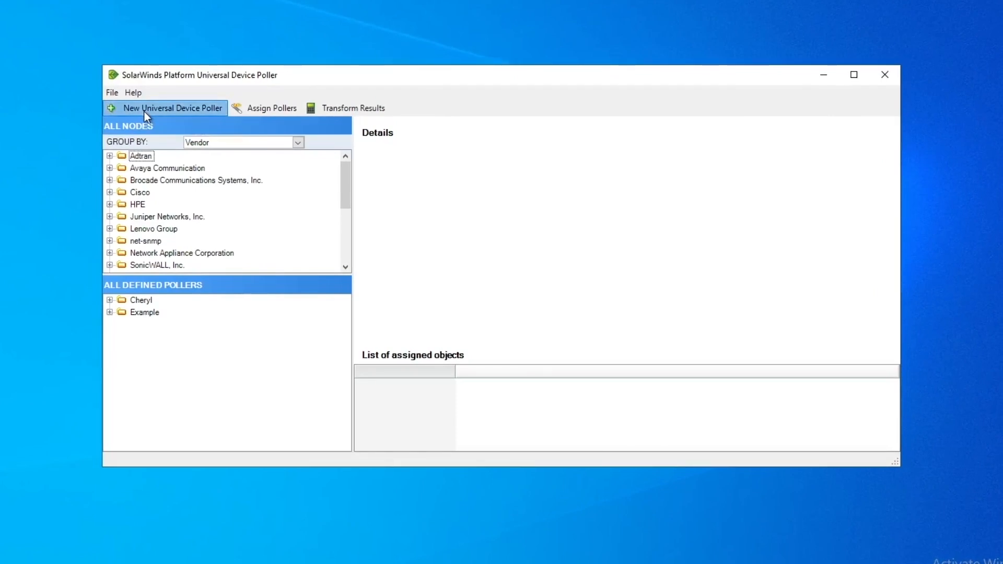
# Start a new poller, bringing up the Define Your Universal Device Poller form
pyautogui.click(172, 108)
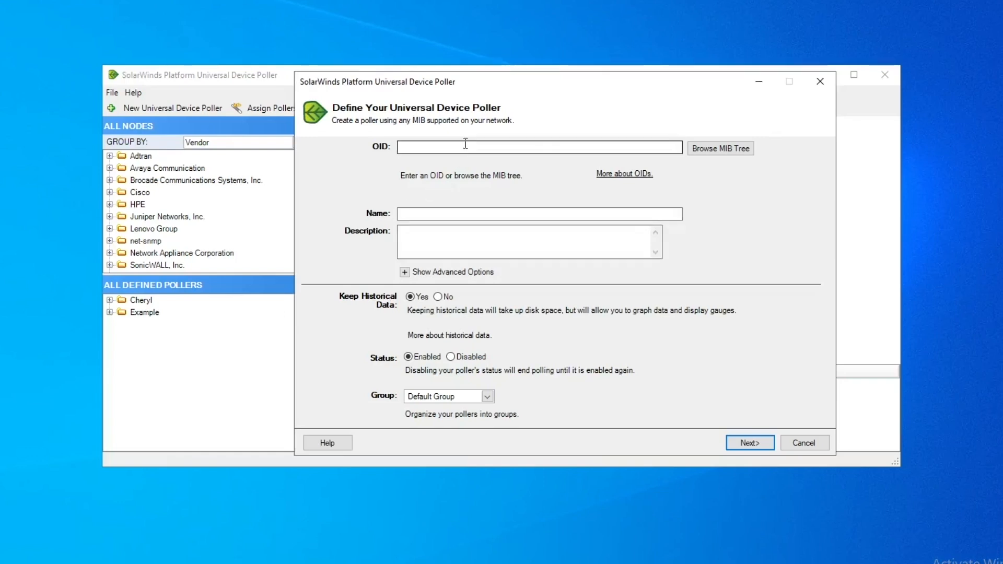
# Enter OID 1.3.6.1.4.1.664.5.53.1.4.7, resolving to adGenAOSHeapSize, and show advanced options
pyautogui.click(539, 148)
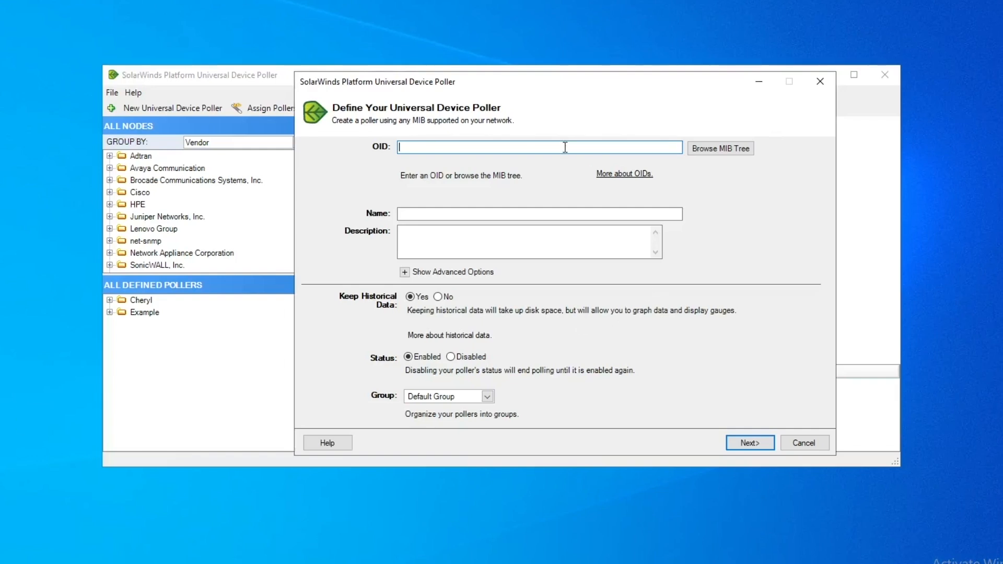
pyautogui.write('1.3.6.1.4.1.664.5.53.1.4.7')
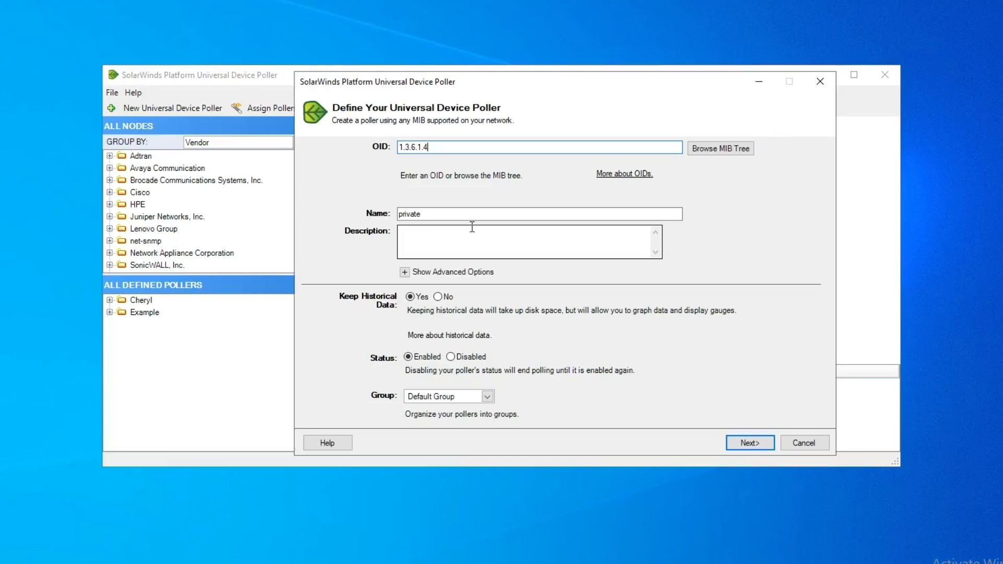
pyautogui.moveTo(441, 203)
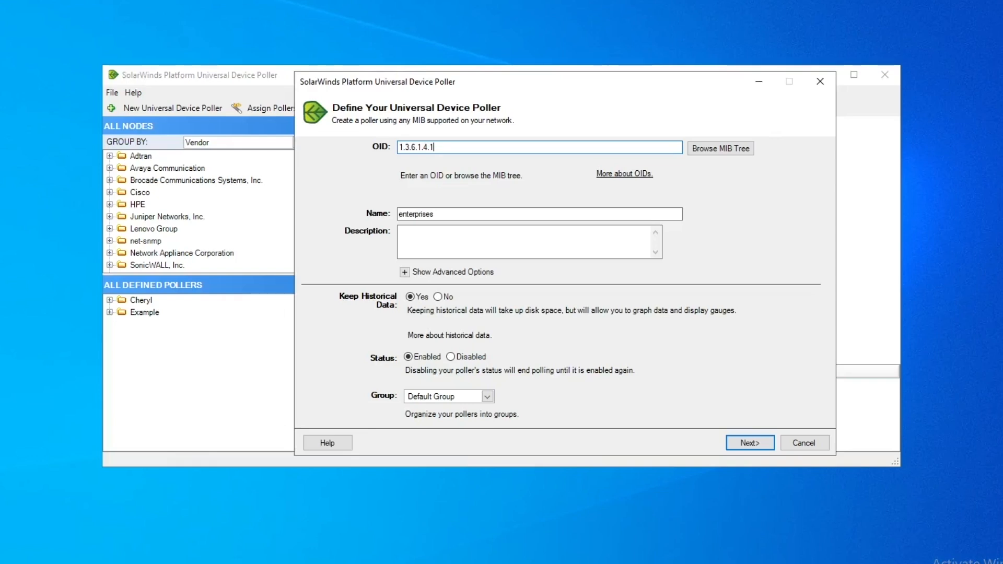
pyautogui.moveTo(381, 260)
pyautogui.write('.664.5.')
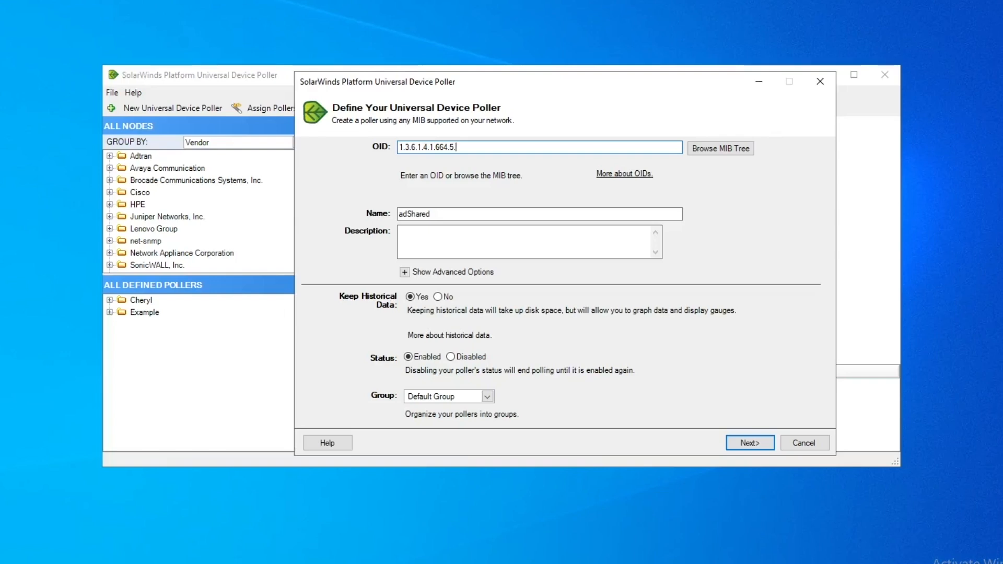
pyautogui.click(405, 272)
pyautogui.write('53.1.4.7')
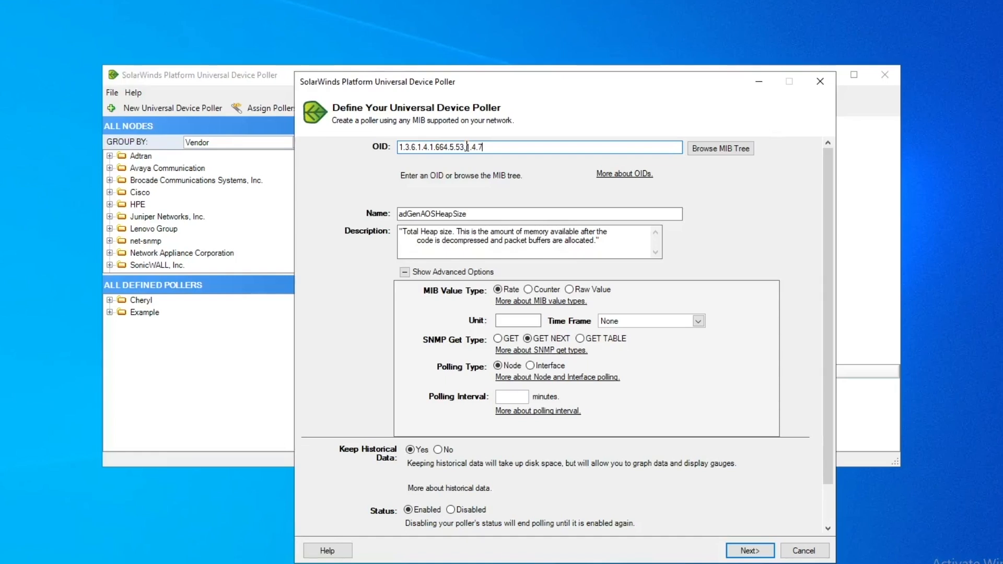
# Hide advanced options and accept the adGenAOSHeapSize definition in Default Group
pyautogui.click(405, 272)
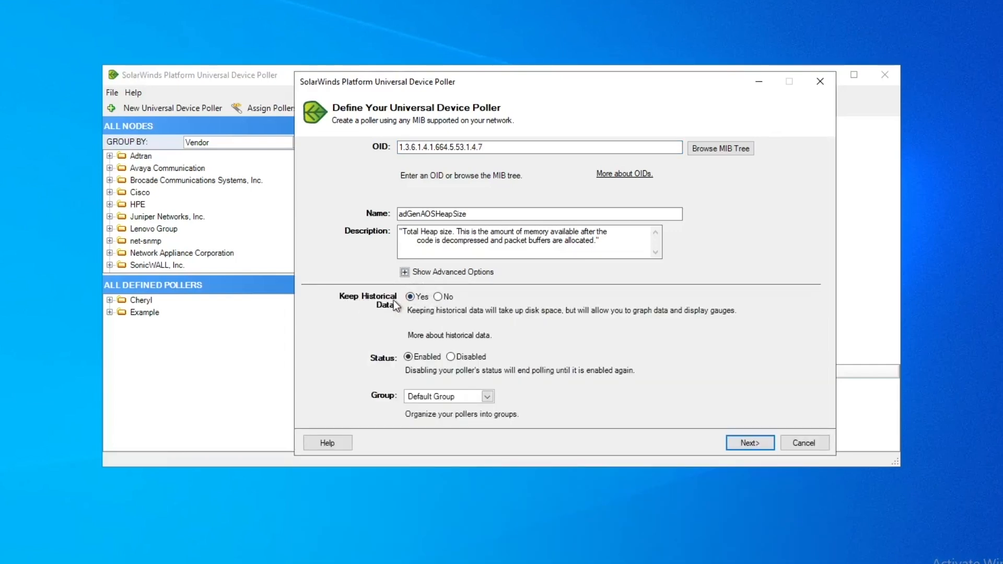
pyautogui.moveTo(433, 376)
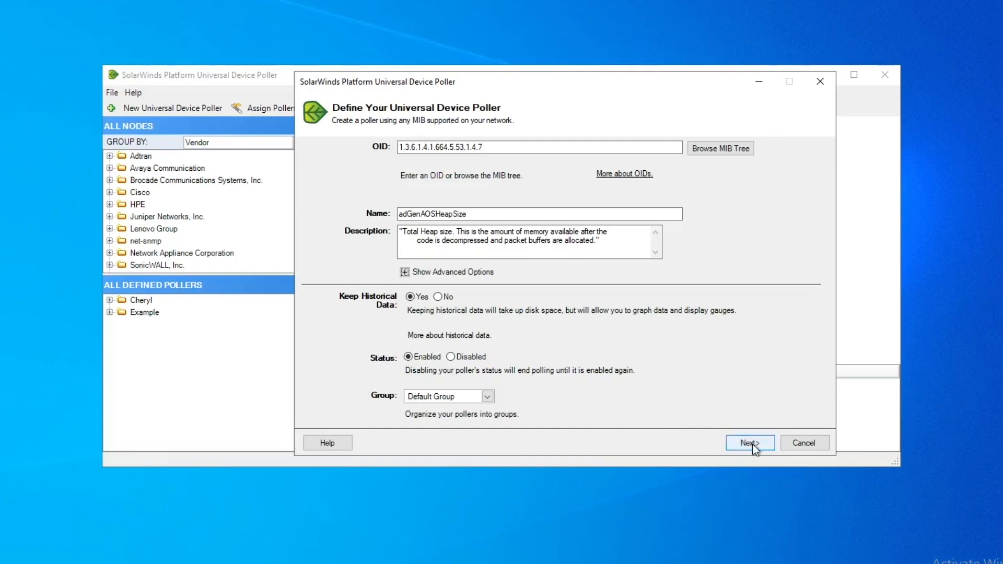
pyautogui.click(750, 443)
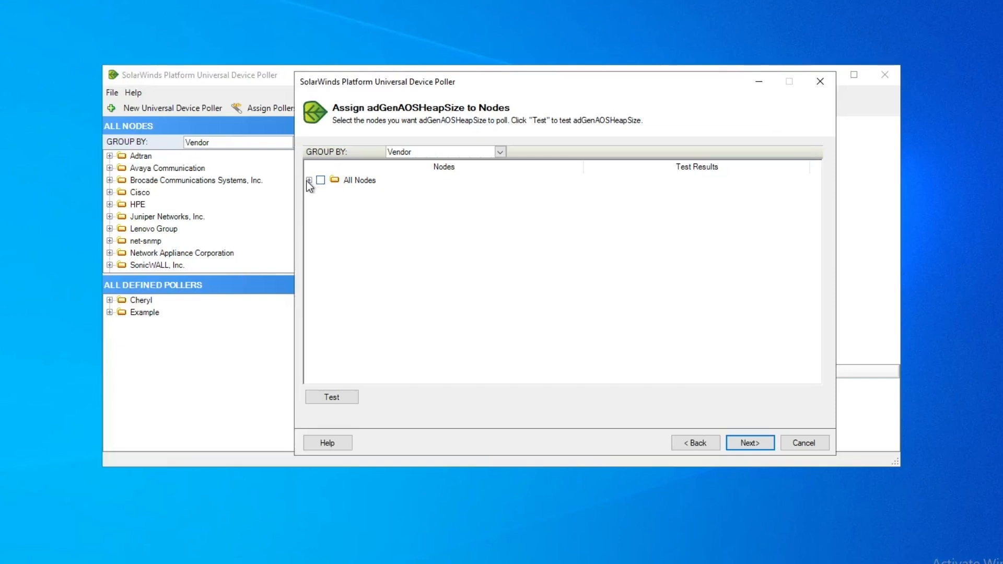
# Select both Adtran nodes under All Nodes and test the poller on them
pyautogui.click(309, 180)
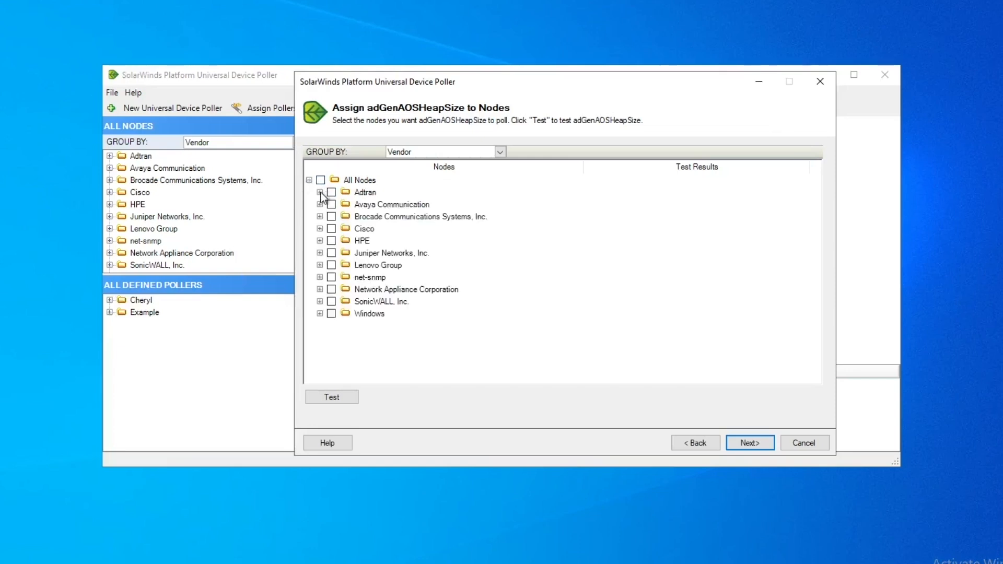
pyautogui.click(320, 193)
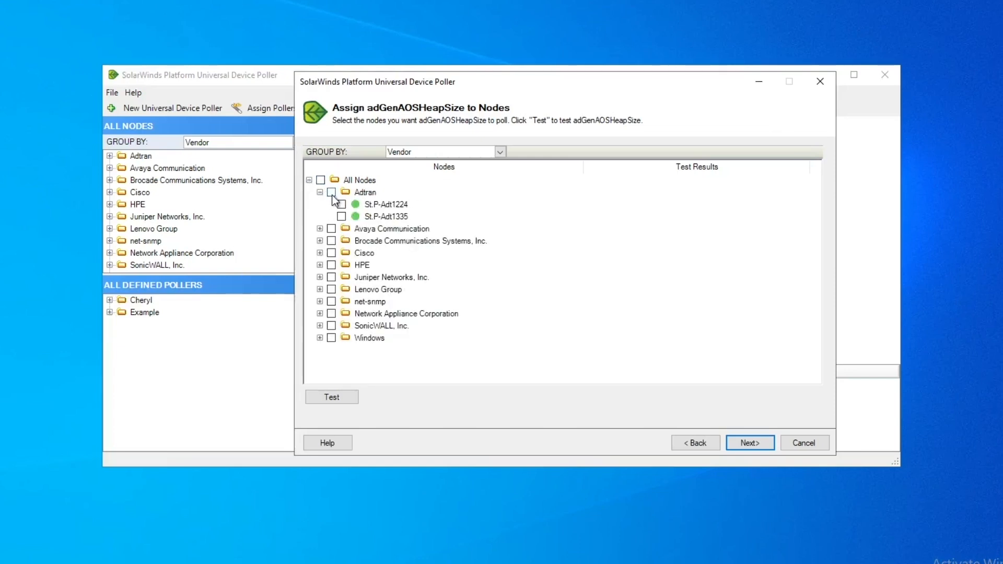
pyautogui.click(332, 192)
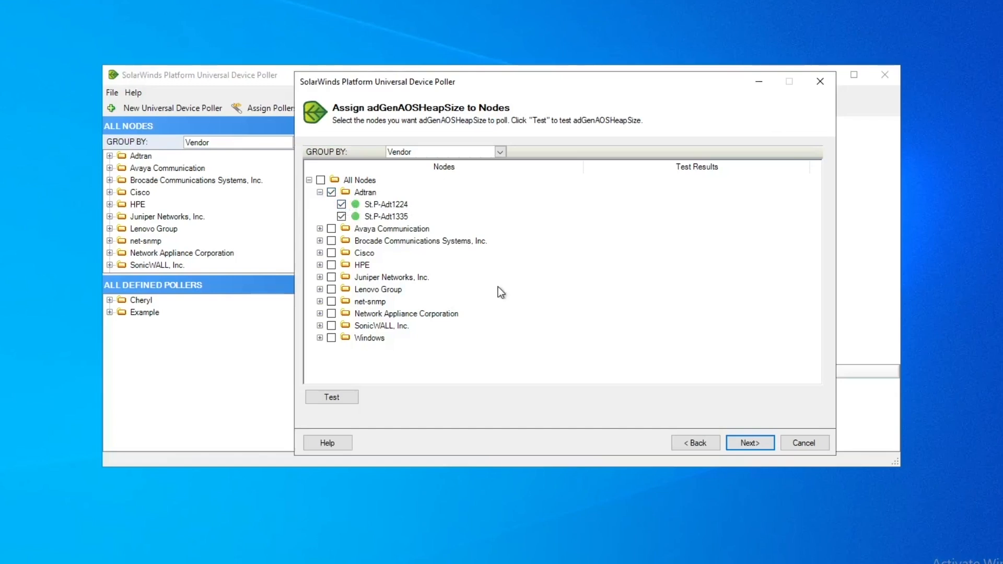
pyautogui.click(331, 397)
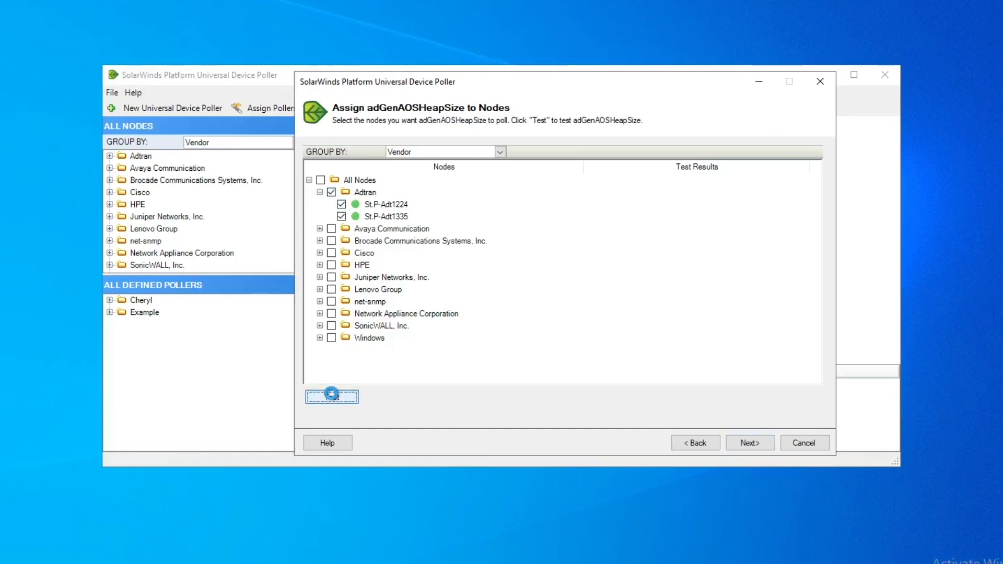
pyautogui.click(331, 397)
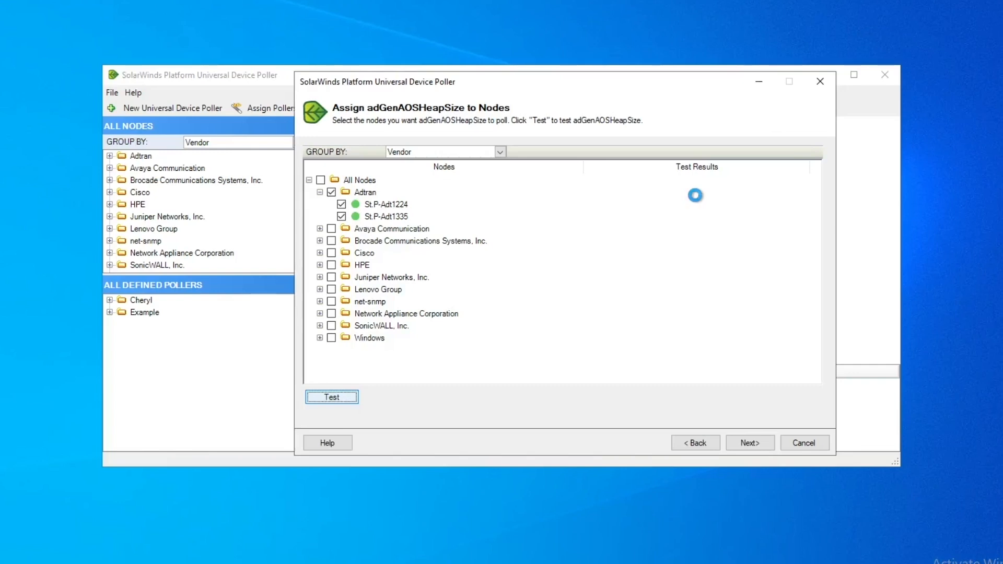
pyautogui.click(331, 397)
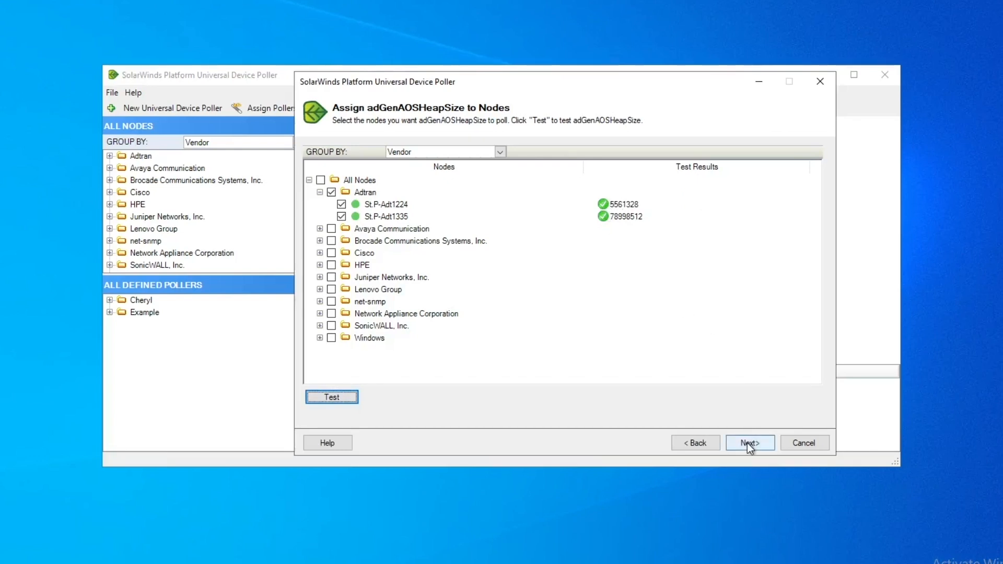
# Add a chart to Node Details - Summary and finish creating the poller
pyautogui.click(749, 443)
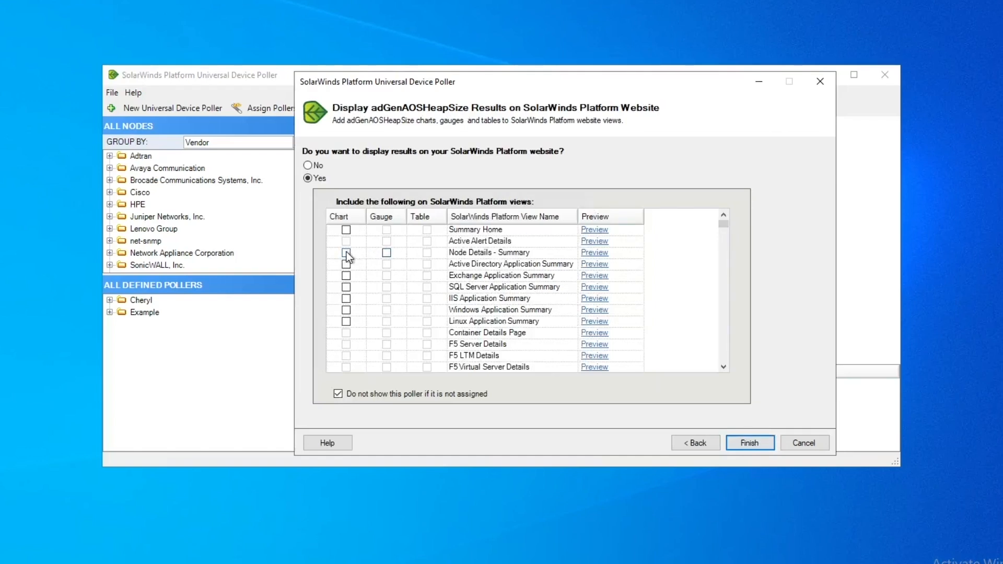
pyautogui.click(346, 252)
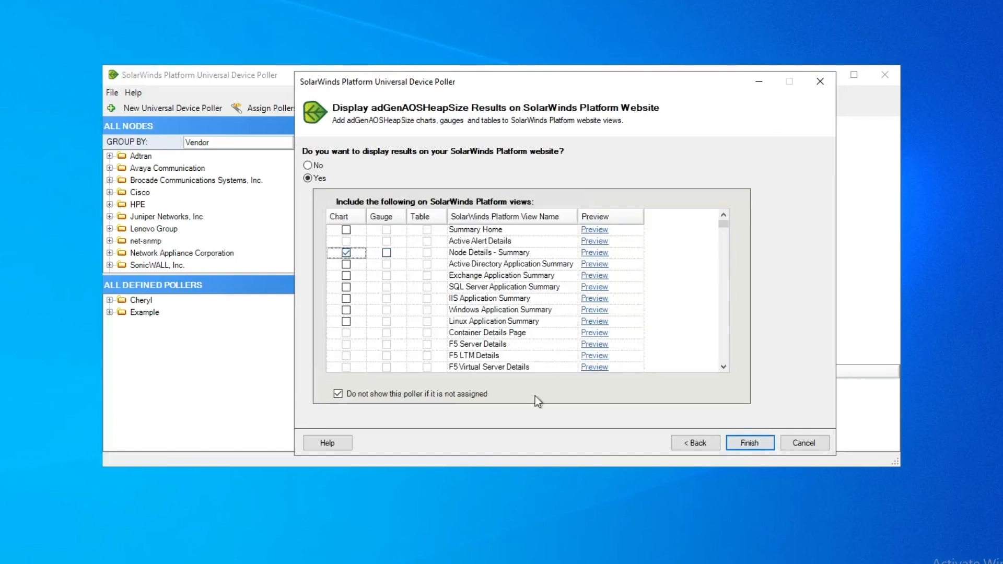
pyautogui.click(749, 443)
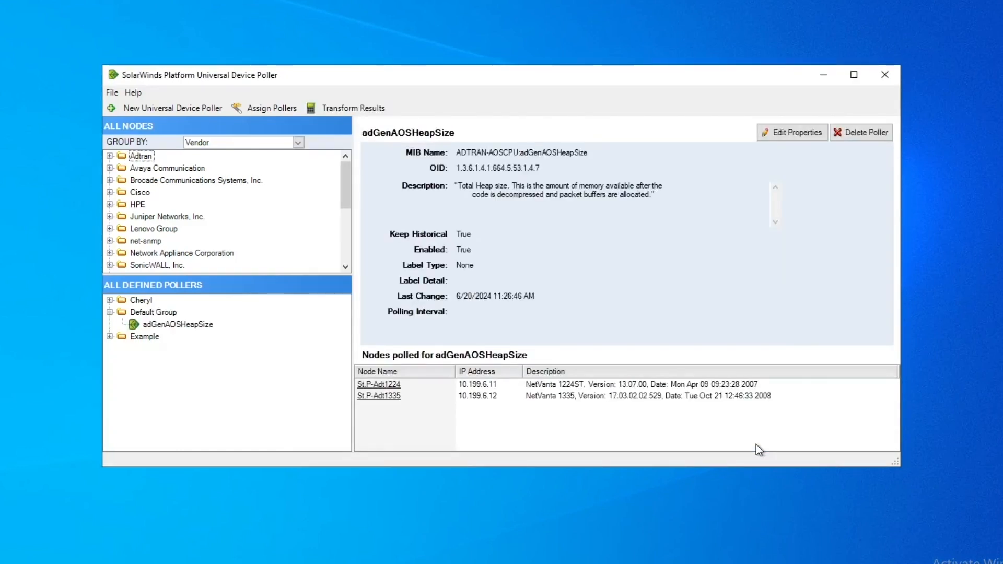
pyautogui.moveTo(243, 311)
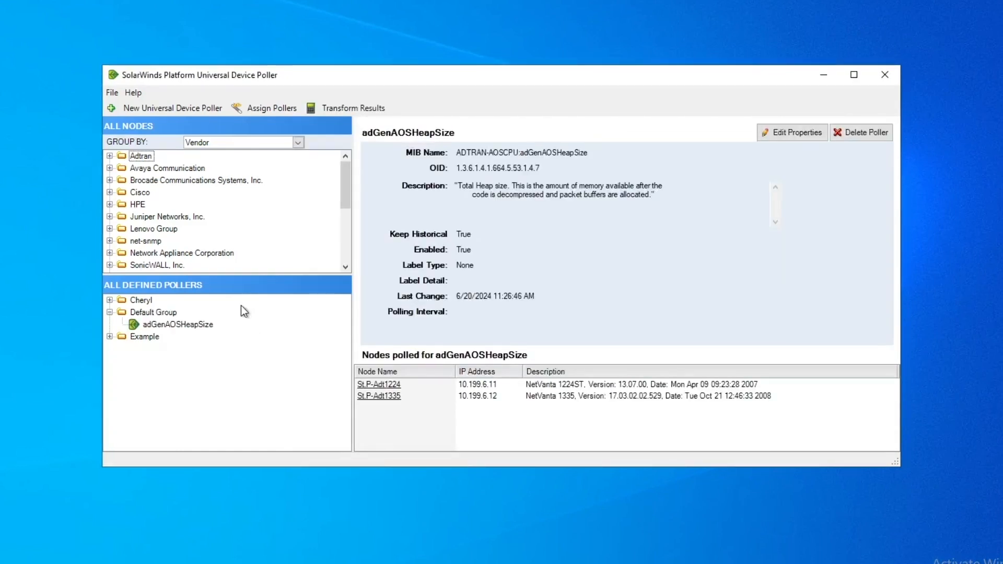
# View the adGenAOSHeapSize poller's details, then start defining another new poller
pyautogui.click(179, 324)
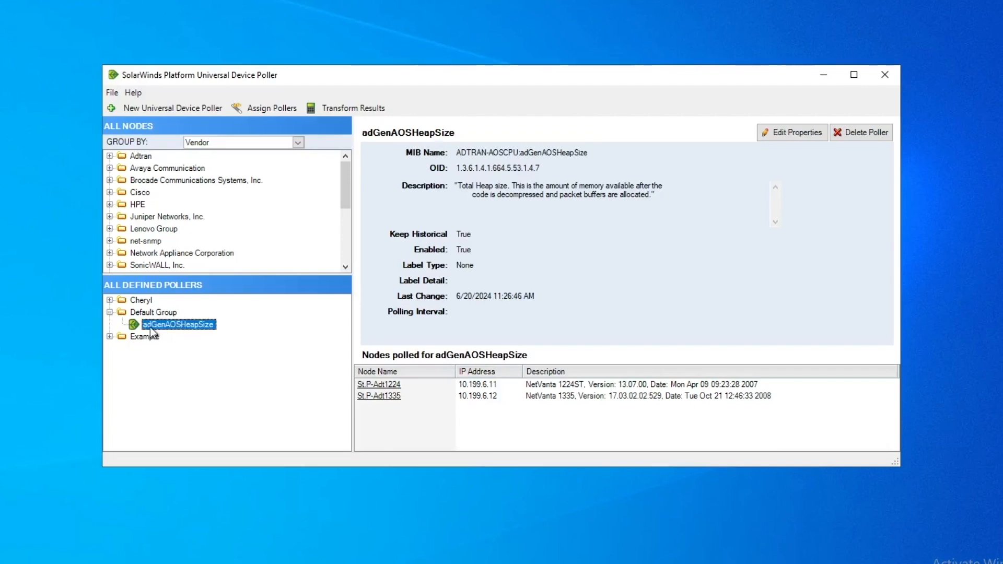
pyautogui.moveTo(202, 336)
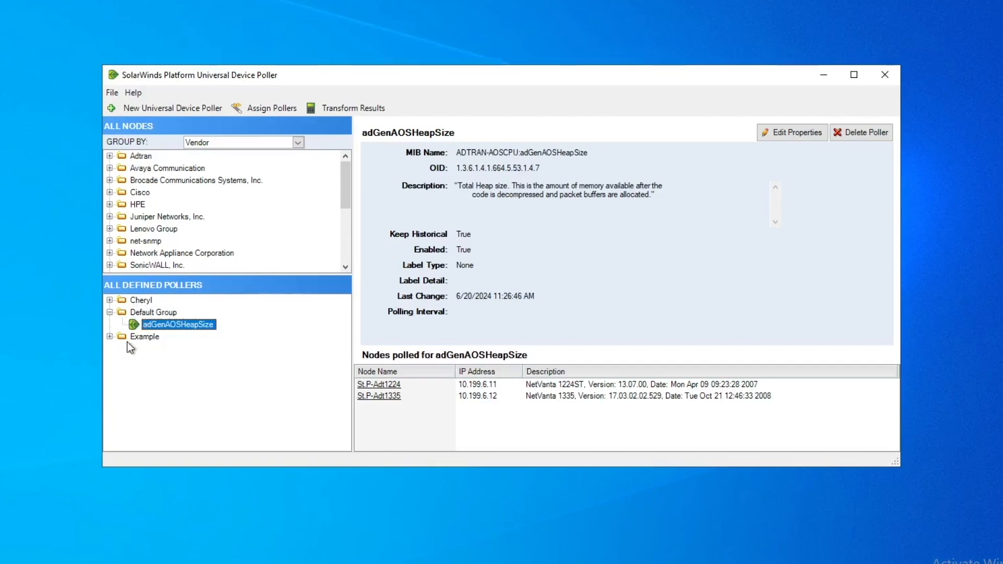
pyautogui.moveTo(165, 346)
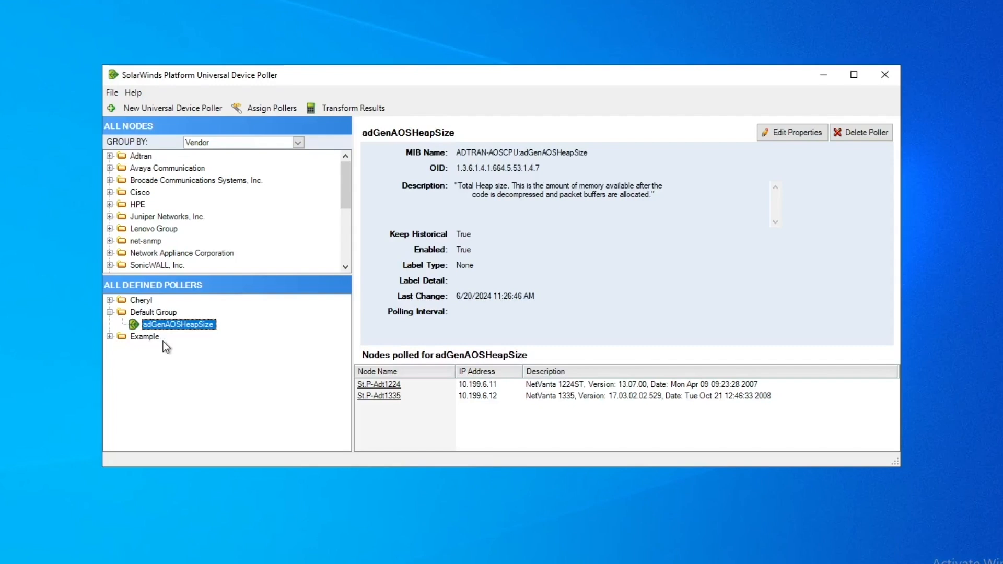
pyautogui.moveTo(204, 292)
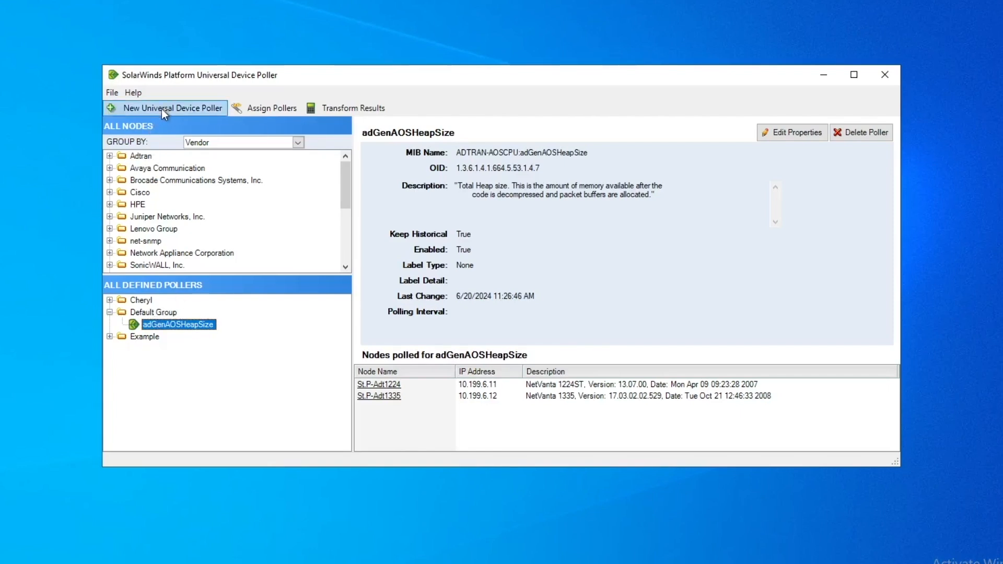
pyautogui.click(170, 108)
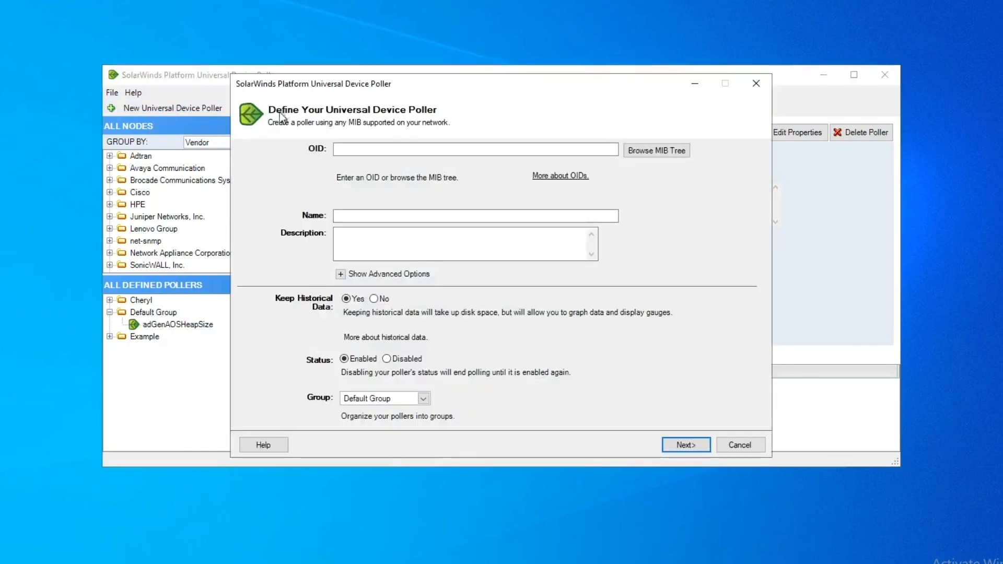